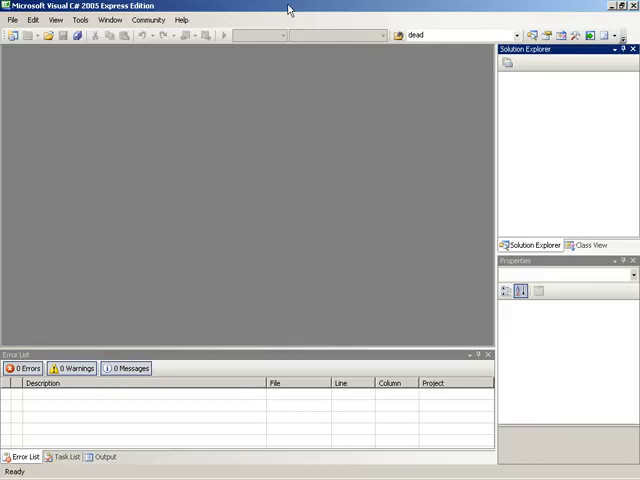
{"action": "mouse_move", "coordinate": [24, 40]}
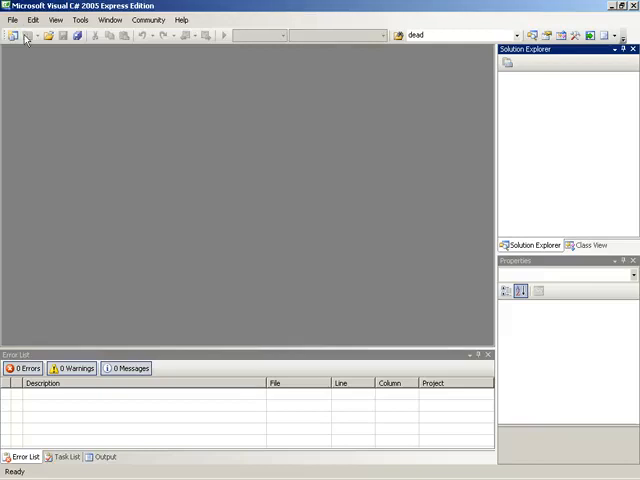
- Create a new Console Application project named ConsoleApplication1 with Program.cs shown
{"action": "left_click", "coordinate": [14, 36]}
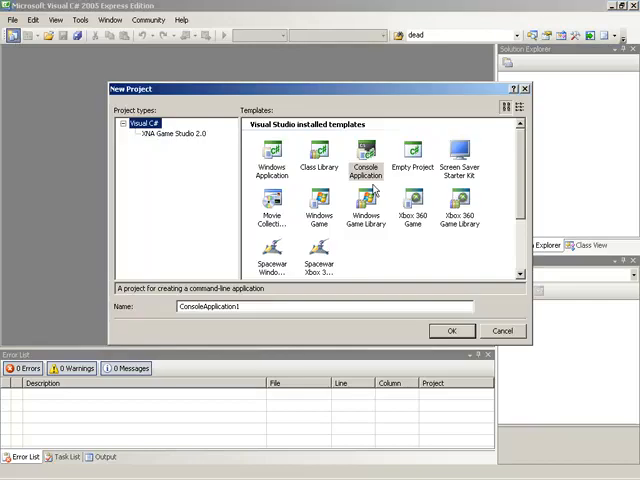
{"action": "left_click", "coordinate": [452, 330]}
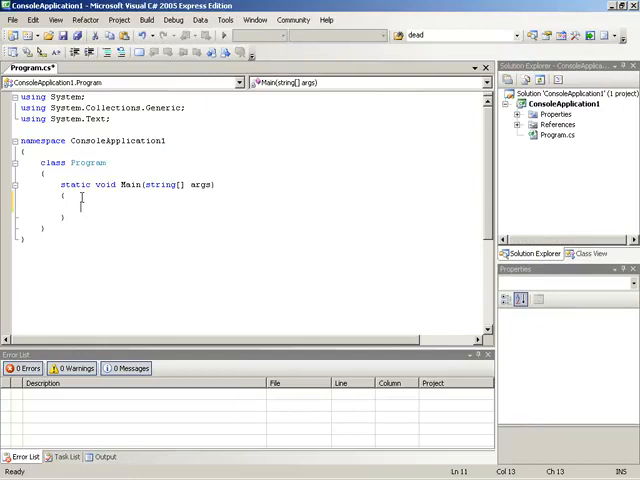
- Add string input = Console.ReadLine(); inside Main using IntelliSense
{"action": "type", "text": "Console.P"}
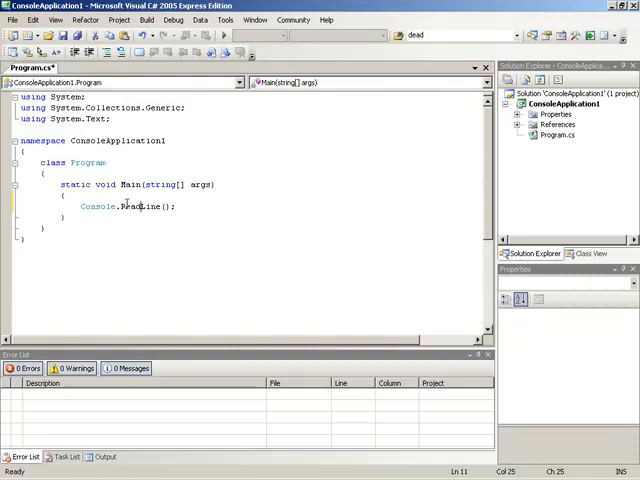
{"action": "mouse_move", "coordinate": [140, 206]}
{"action": "type", "text": "string input = "}
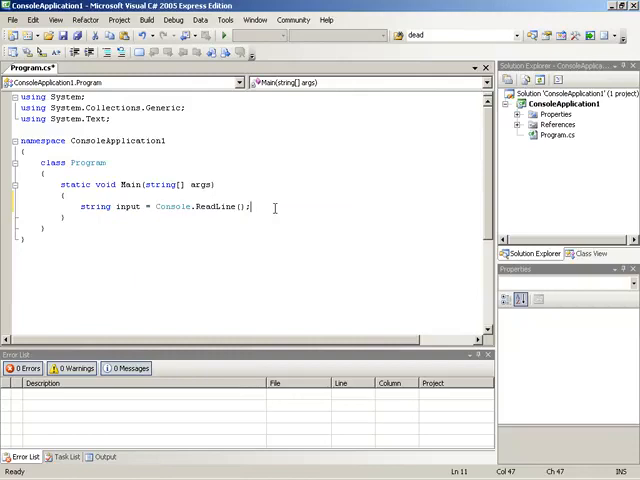
- Echo the input with Console.WriteLine("Your input: {0}", input);
{"action": "key", "text": "enter"}
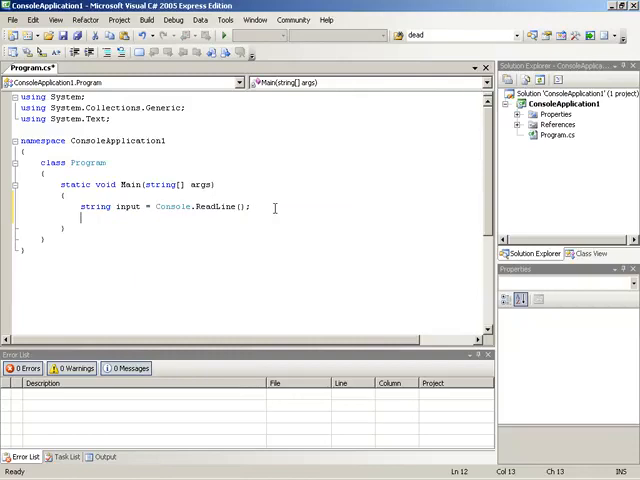
{"action": "type", "text": "Console.WriteLine(\""}
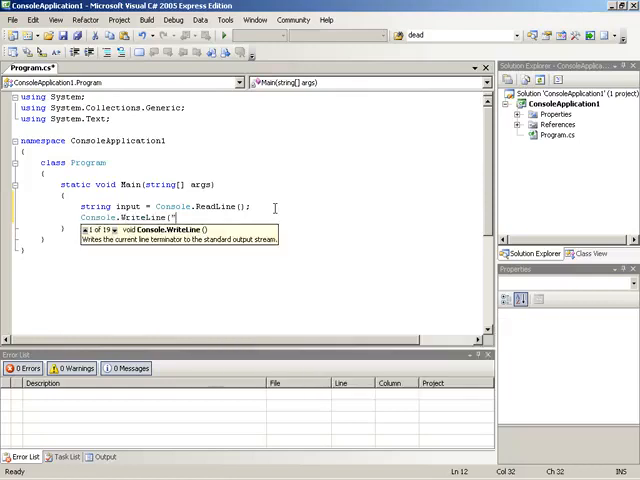
{"action": "type", "text": "Your"}
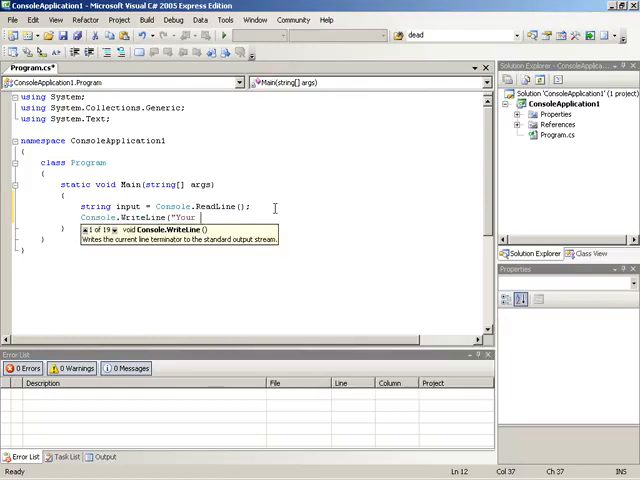
{"action": "type", "text": "input:"}
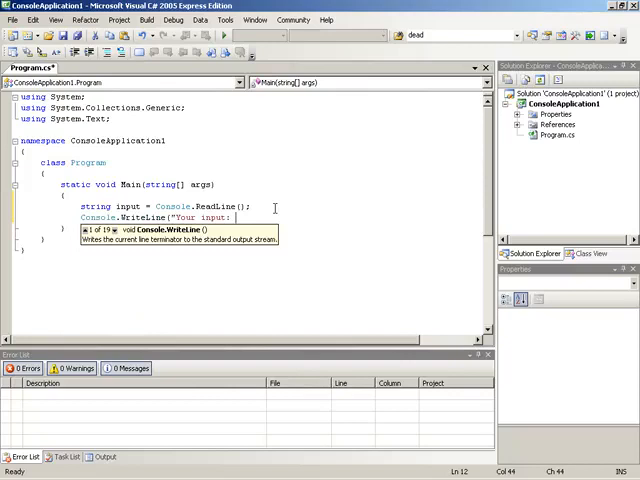
{"action": "type", "text": "{0}\","}
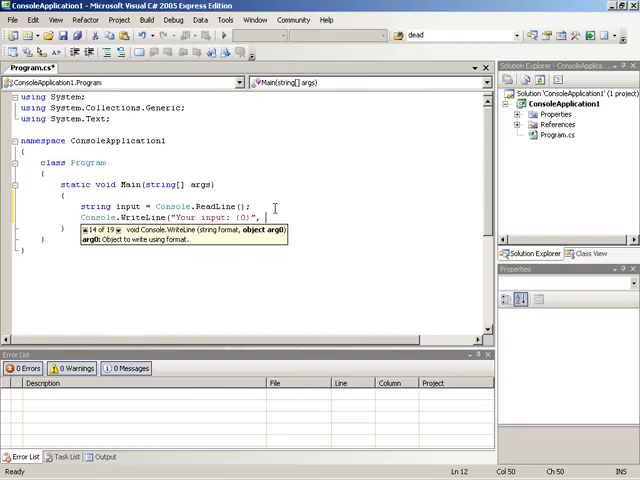
{"action": "type", "text": "input);"}
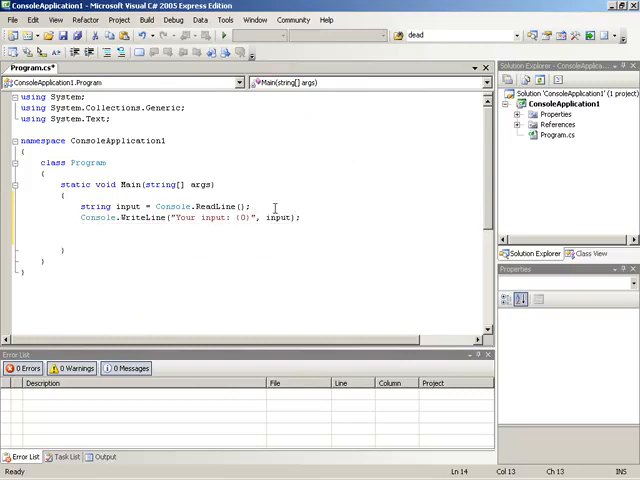
- Add a final Console.ReadLine(); so the program waits before closing
{"action": "type", "text": "Console.ReadLine("}
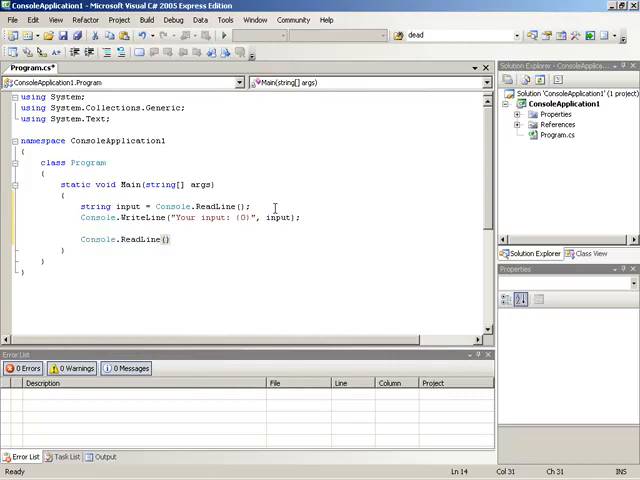
{"action": "type", "text": ";"}
{"action": "type", "text": "Console.Write"}
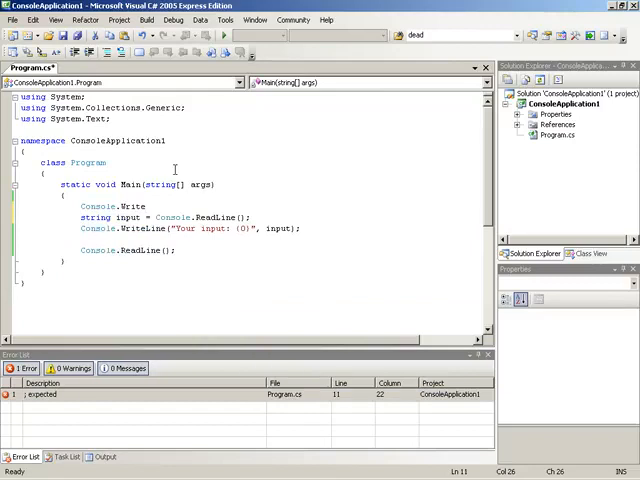
- Complete the prompt line as Console.Write("Enter you name:");
{"action": "type", "text": "("}
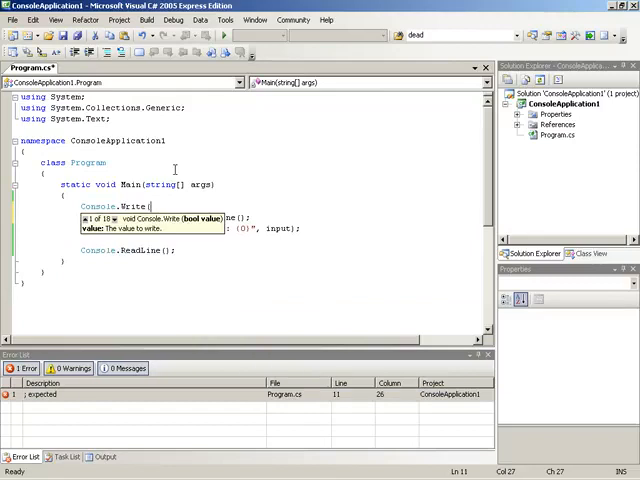
{"action": "type", "text": "\""}
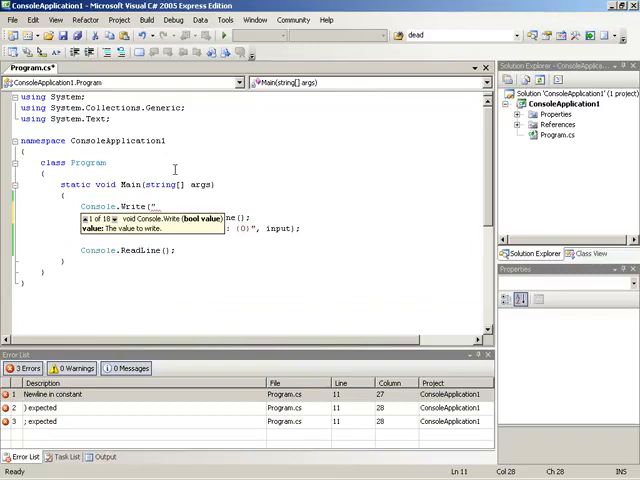
{"action": "type", "text": "Enter"}
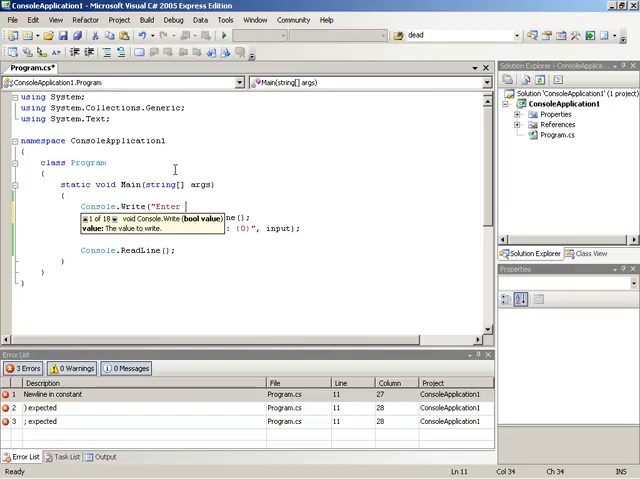
{"action": "type", "text": "you name:"}
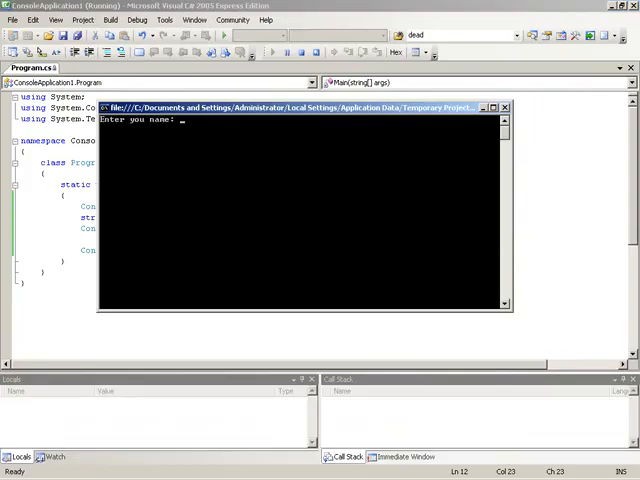
- Answer the running program's name prompt with Logan and submit it
{"action": "type", "text": "Logan"}
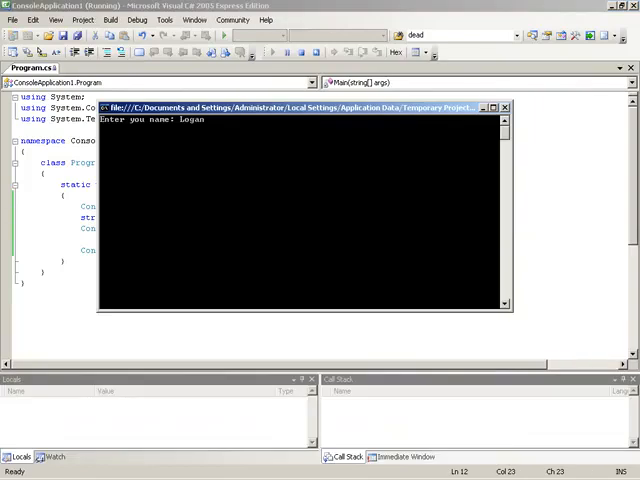
{"action": "key", "text": "enter"}
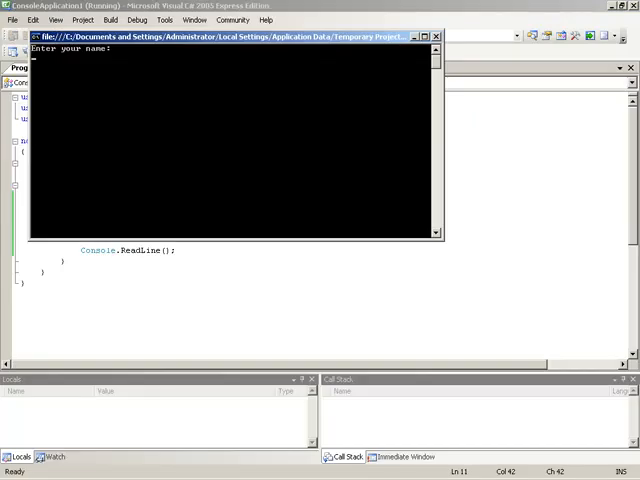
- Enter Logan under the name prompt now shown on its own line
{"action": "type", "text": "Logan"}
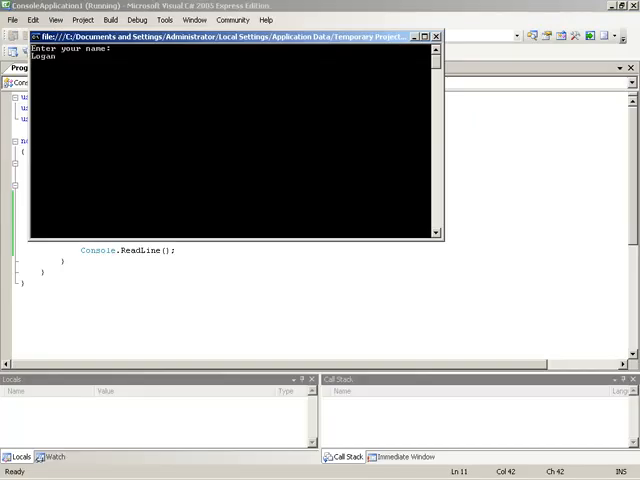